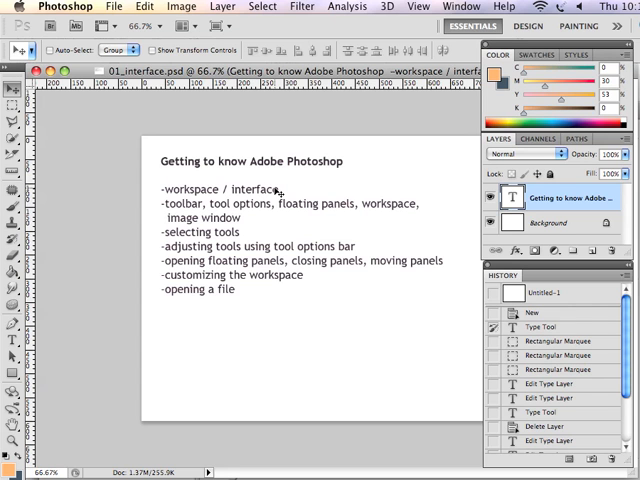
mouse_move(340, 182)
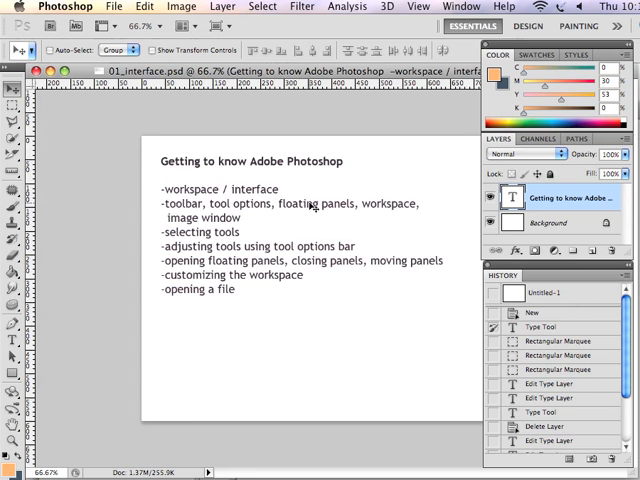
mouse_move(348, 216)
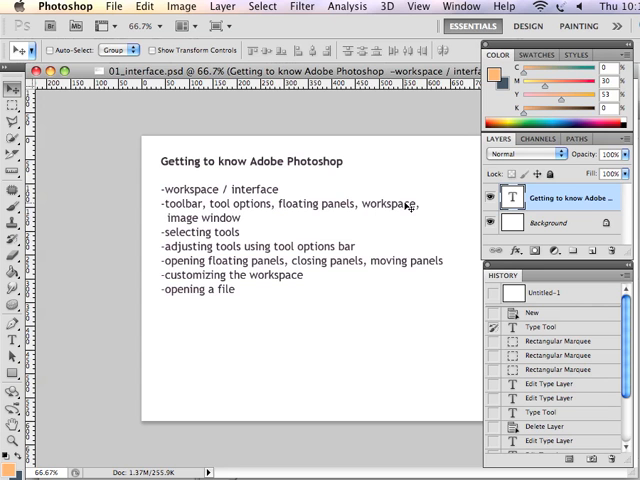
mouse_move(284, 218)
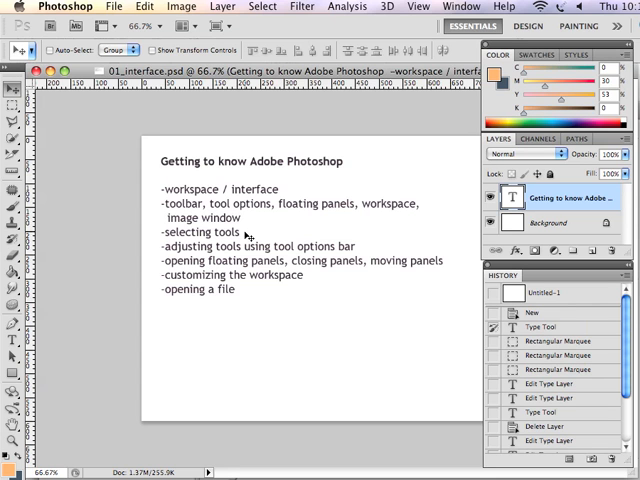
mouse_move(312, 244)
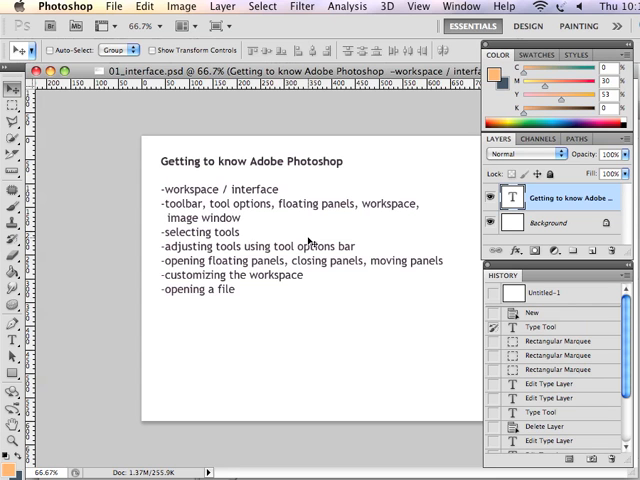
mouse_move(378, 246)
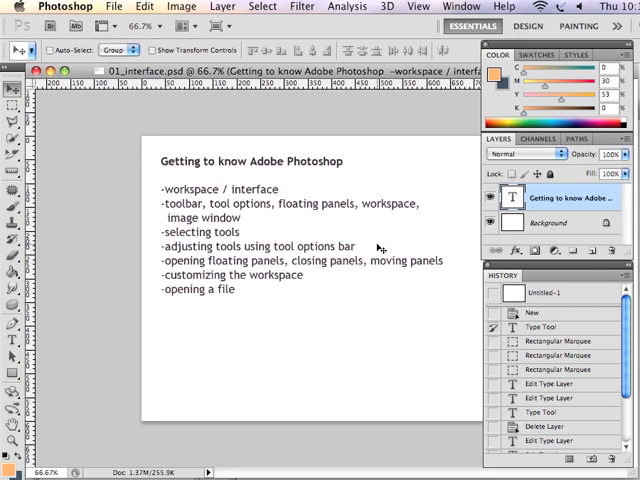
mouse_move(368, 252)
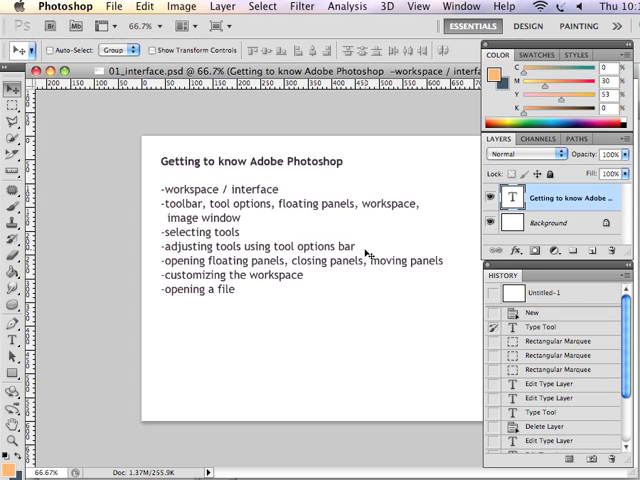
mouse_move(416, 272)
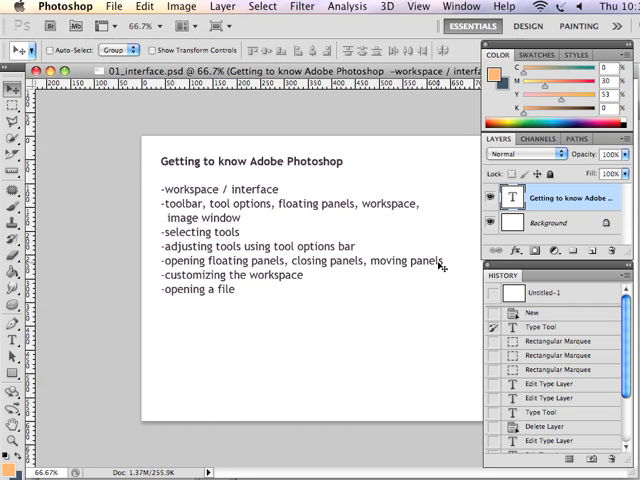
mouse_move(316, 278)
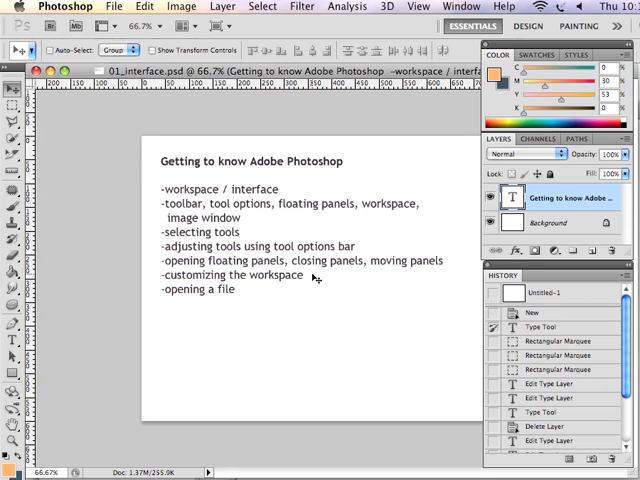
mouse_move(276, 292)
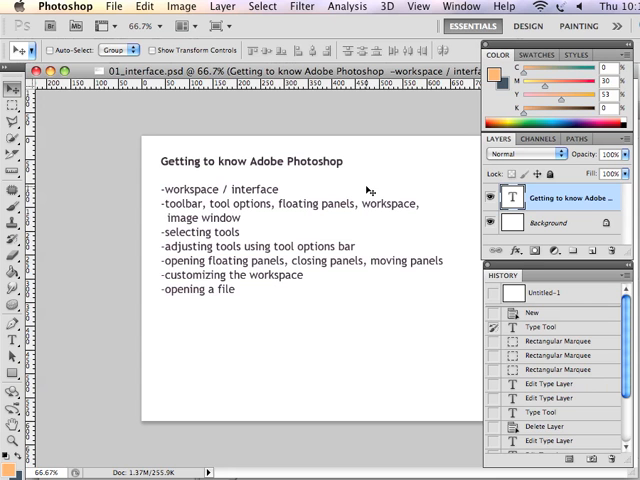
mouse_move(418, 158)
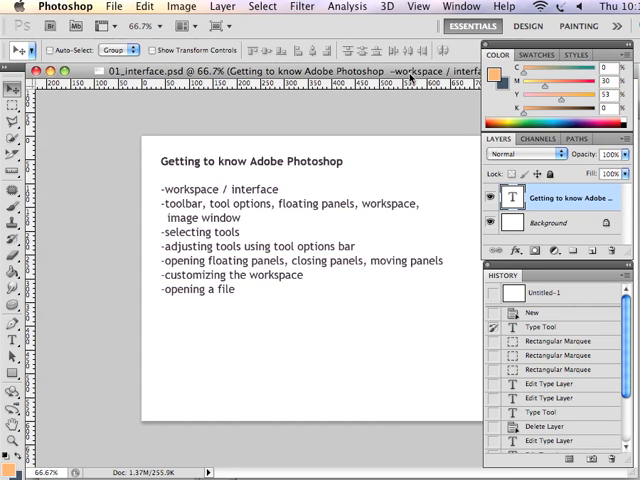
mouse_move(416, 104)
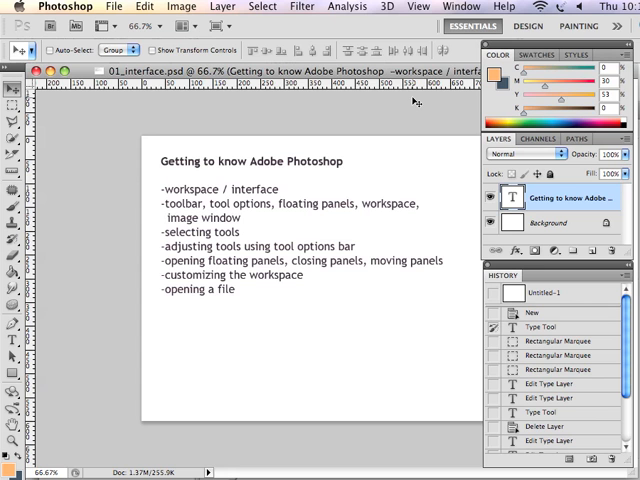
mouse_move(52, 338)
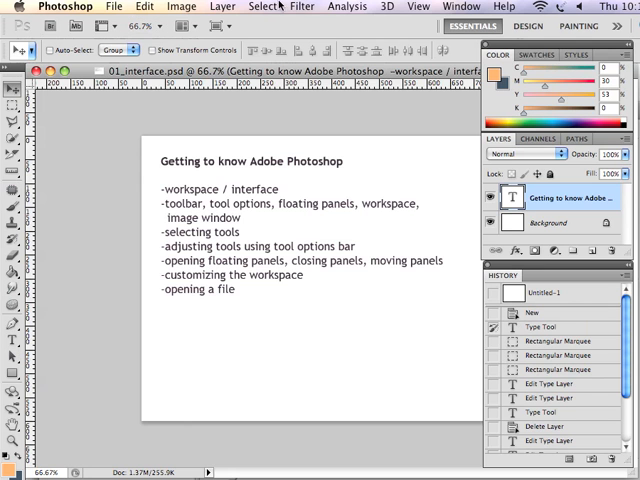
mouse_move(268, 32)
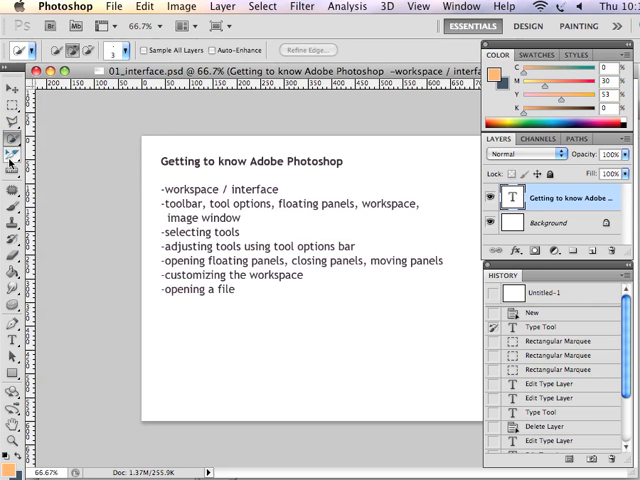
Switch to the Gradient tool, then make a marquee selection tool active
left_click(12, 188)
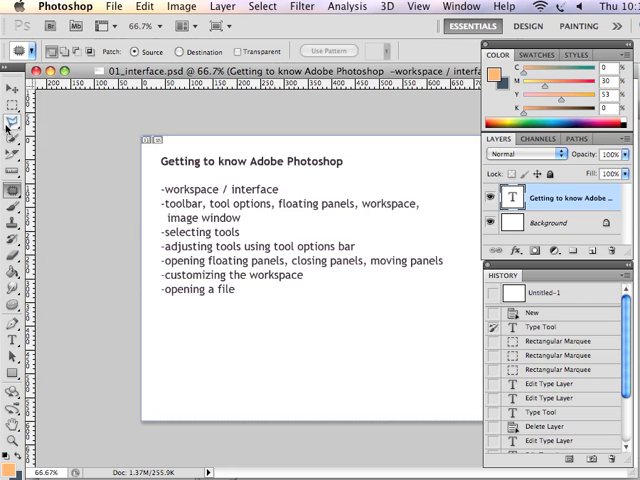
left_click(10, 108)
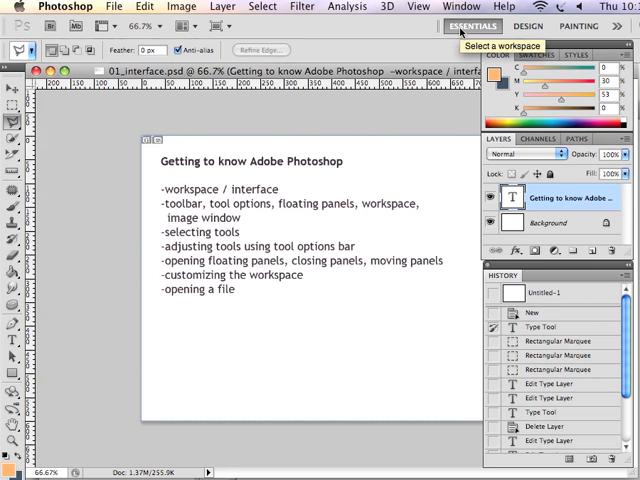
mouse_move(396, 168)
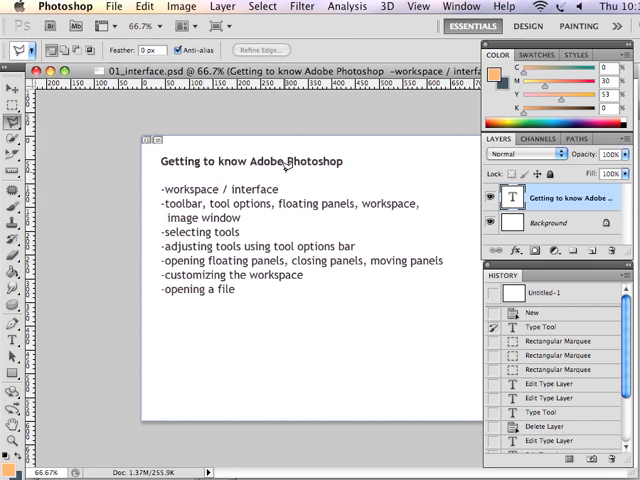
mouse_move(276, 74)
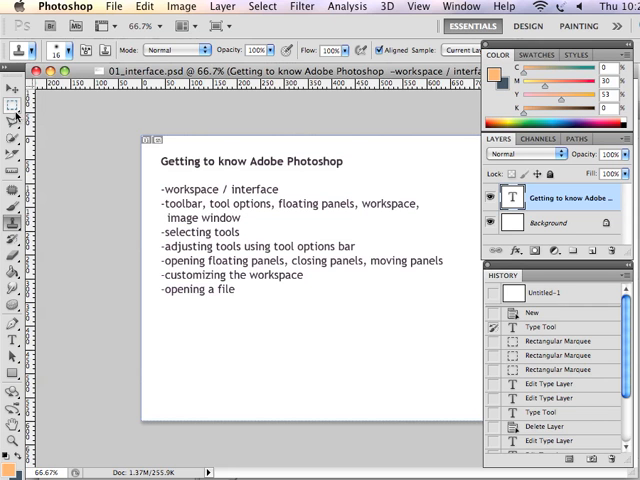
Reveal the Quick Selection tool's flyout offering the Magic Wand alternative
left_click(12, 104)
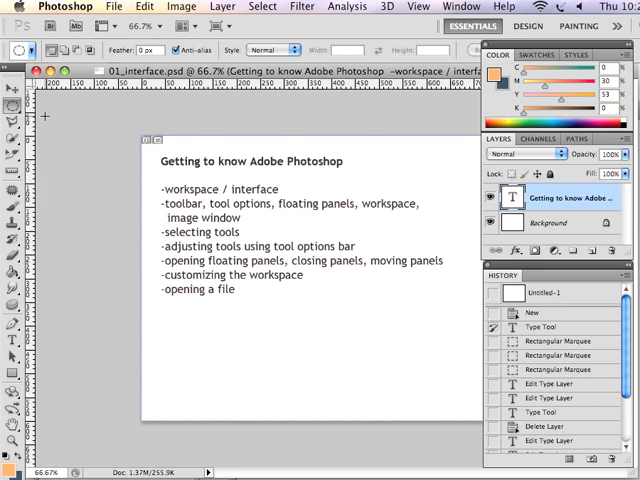
mouse_move(124, 56)
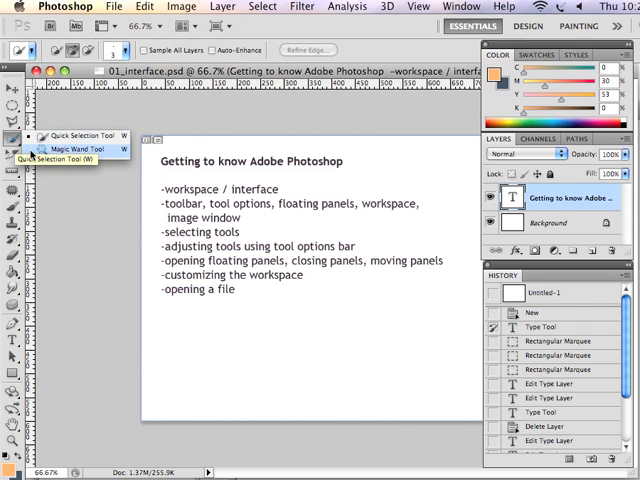
Choose from the quick selection group, then activate the Eraser and show its Background and Magic Eraser variants
left_click(72, 148)
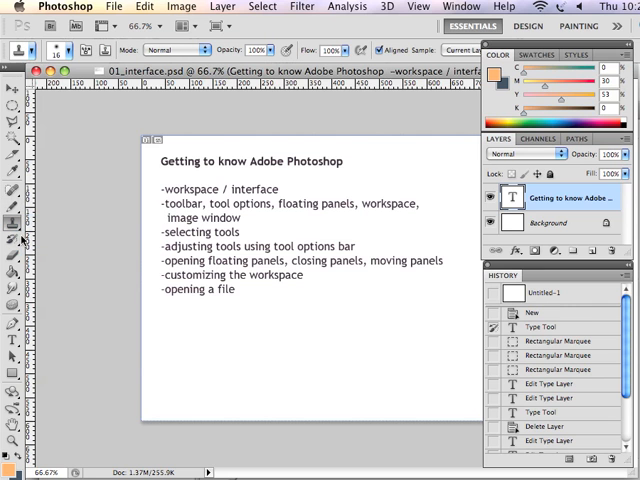
left_click(12, 236)
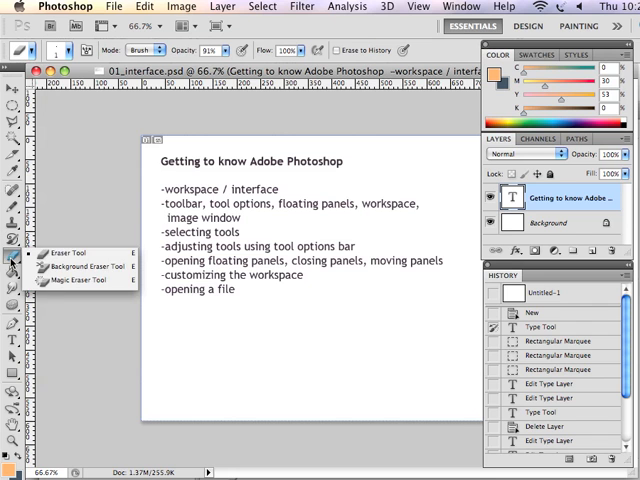
left_click(12, 260)
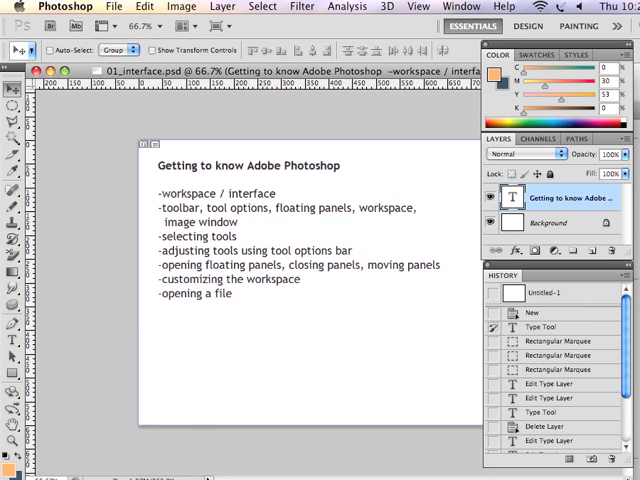
mouse_move(180, 26)
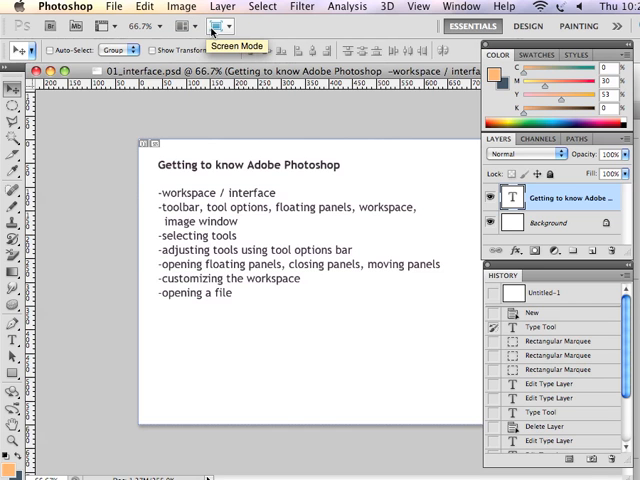
mouse_move(96, 24)
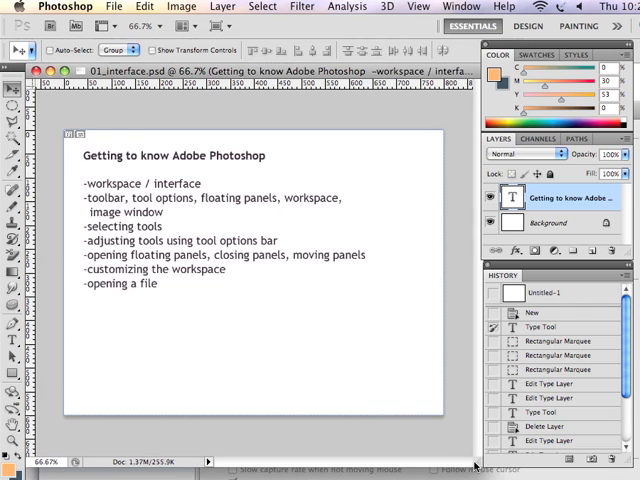
mouse_move(344, 368)
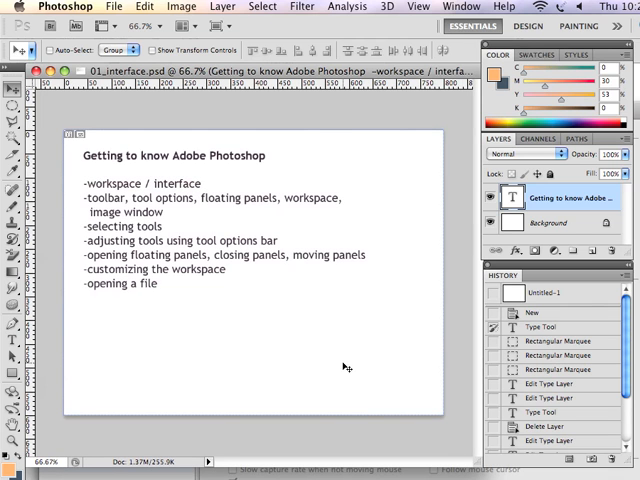
mouse_move(580, 308)
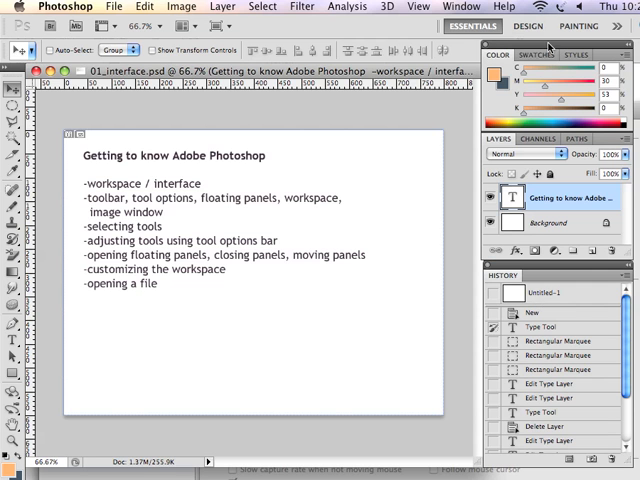
mouse_move(492, 156)
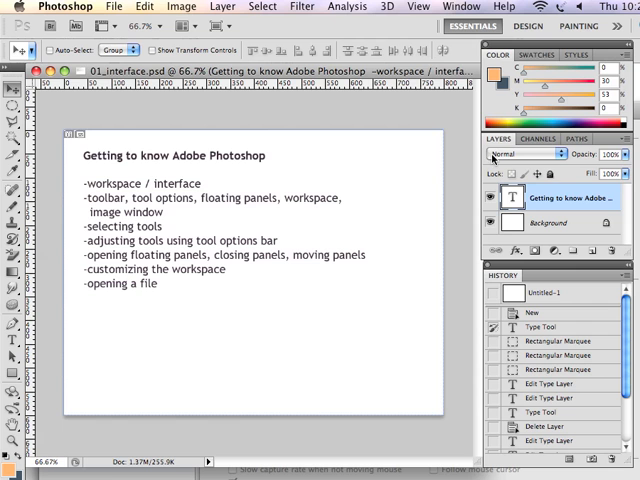
mouse_move(500, 140)
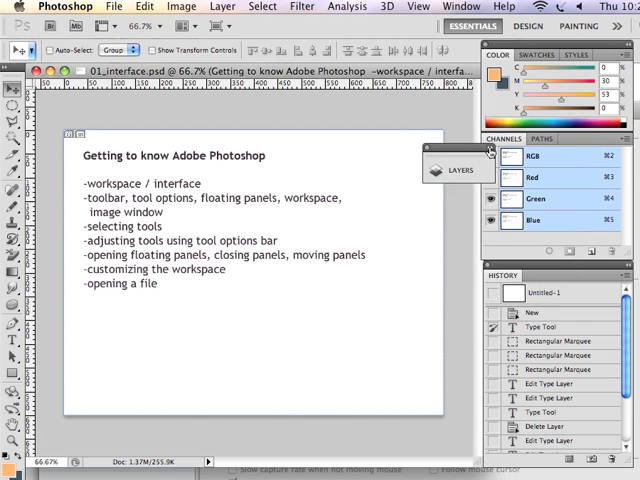
Close the floating Layers panel
left_click(448, 168)
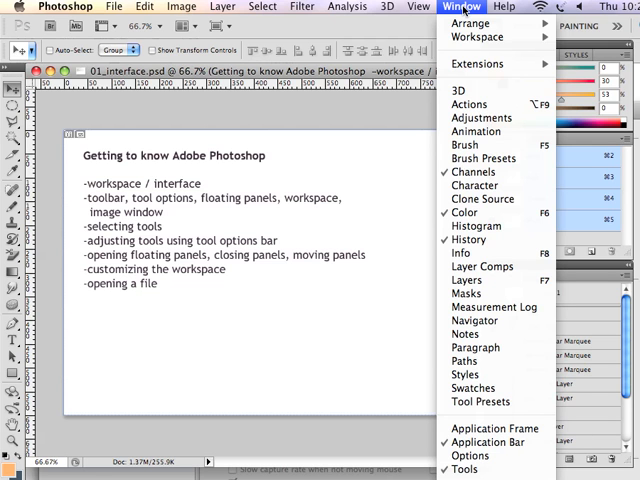
mouse_move(466, 280)
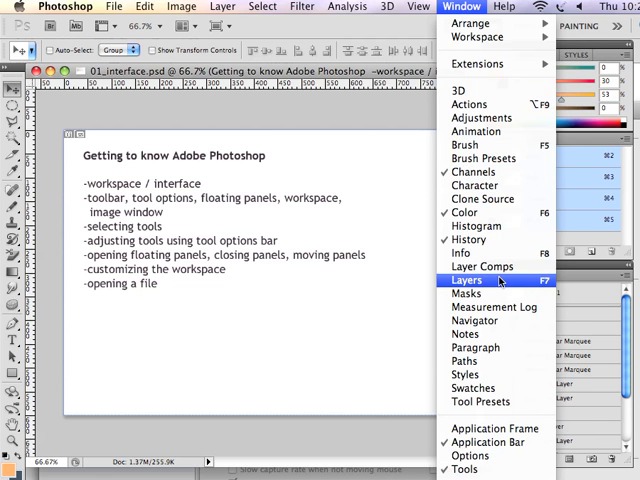
Reopen the Layers panel from the Window menu
left_click(460, 280)
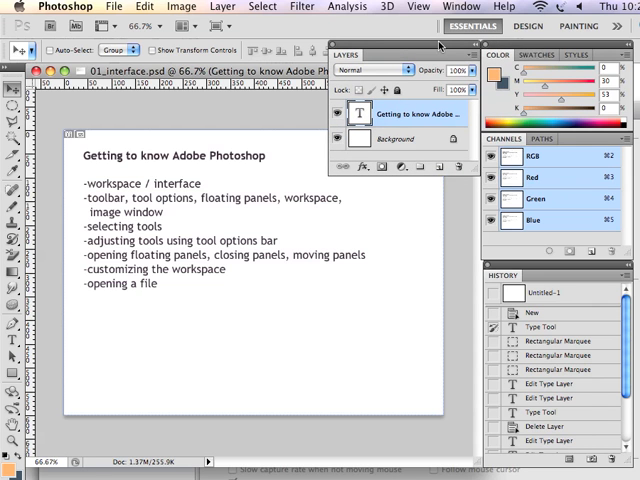
mouse_move(534, 198)
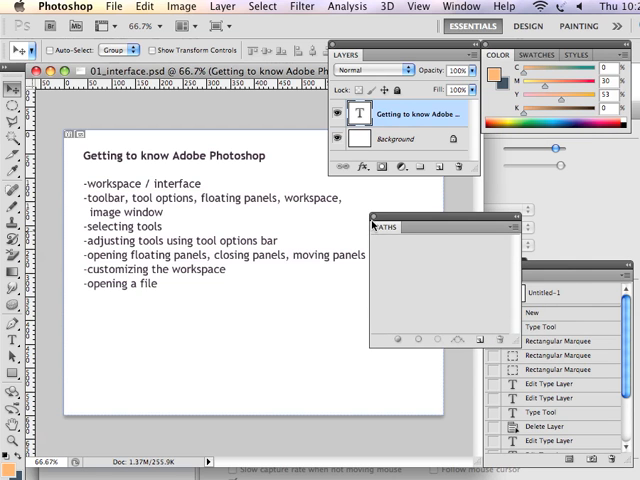
mouse_move(376, 220)
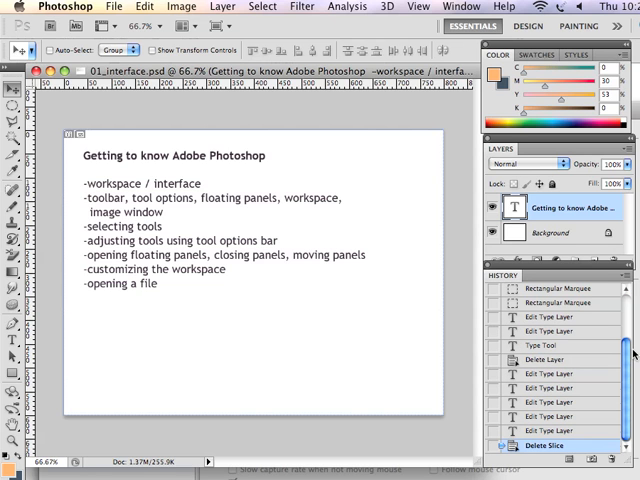
mouse_move(568, 444)
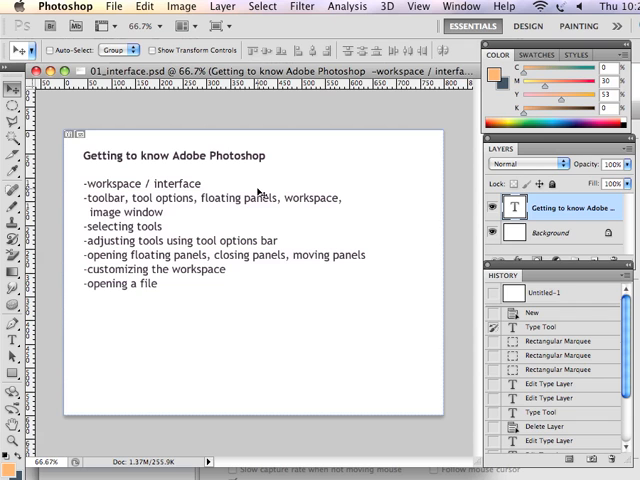
mouse_move(12, 348)
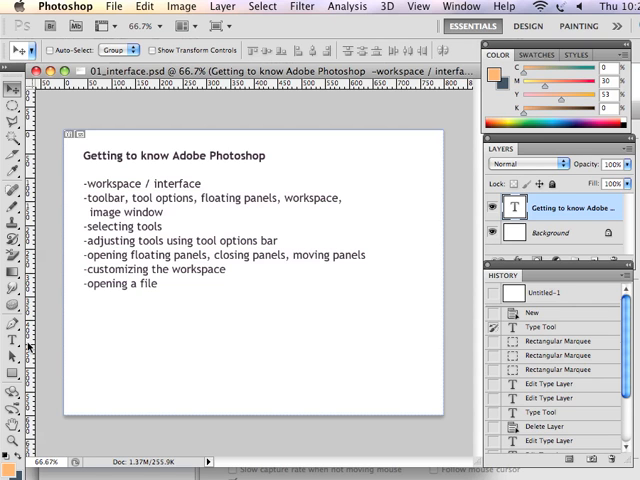
mouse_move(12, 344)
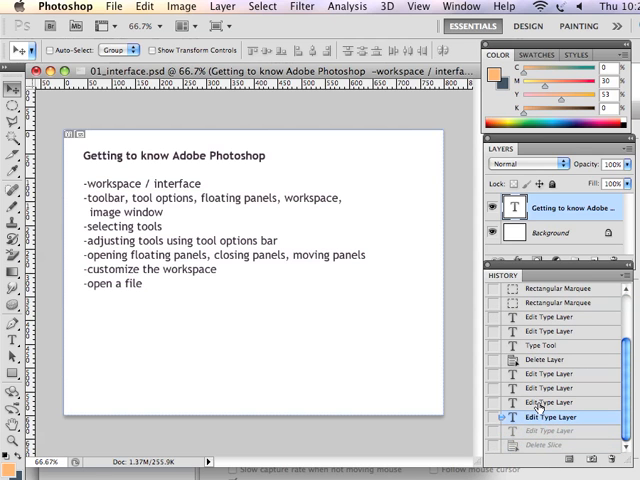
left_click(554, 388)
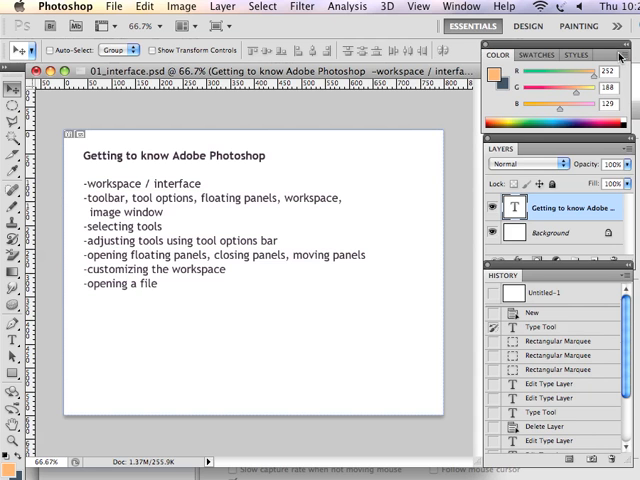
Pick a green as the new foreground colour
left_click(616, 60)
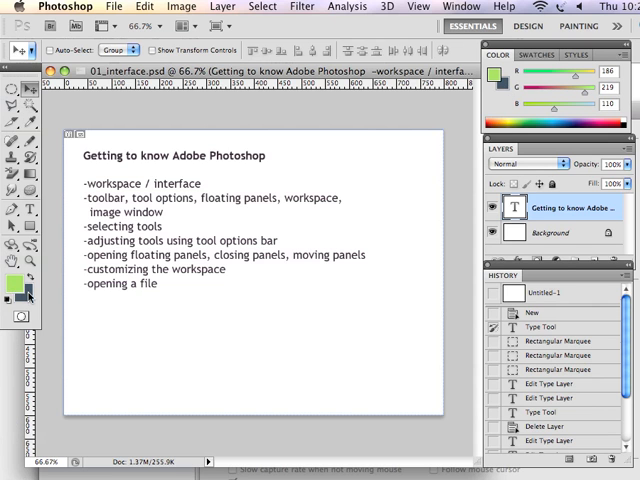
mouse_move(32, 280)
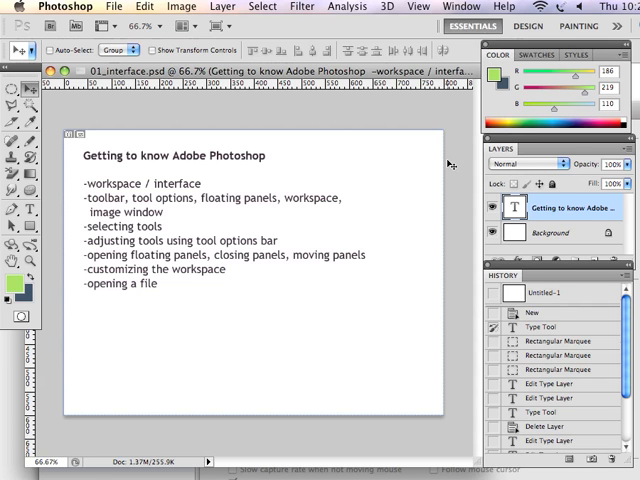
mouse_move(396, 44)
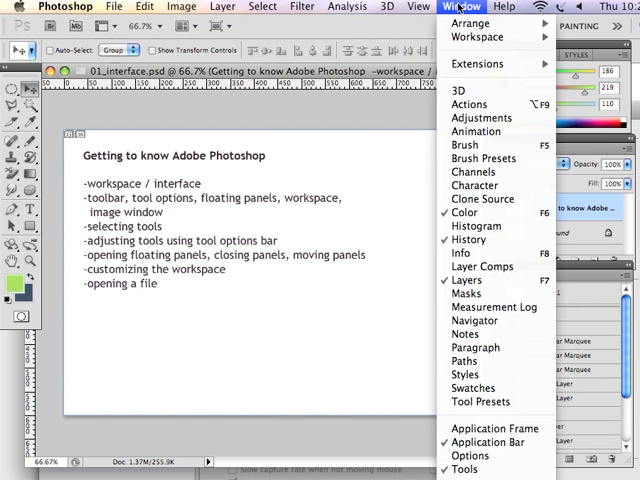
mouse_move(476, 184)
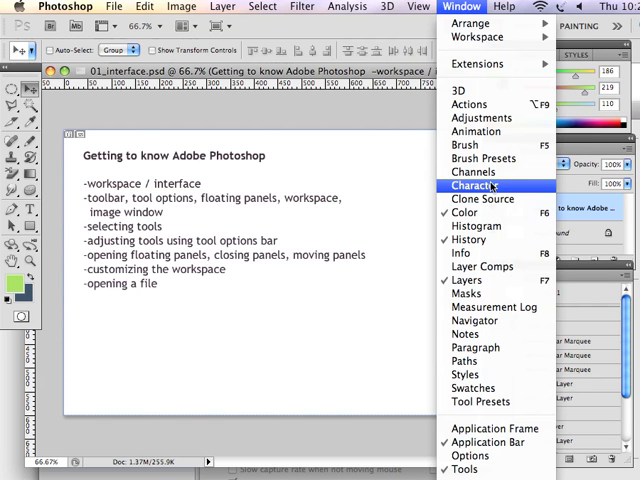
Show the Character panel and flip between its Paragraph and Character tabs several times
left_click(476, 186)
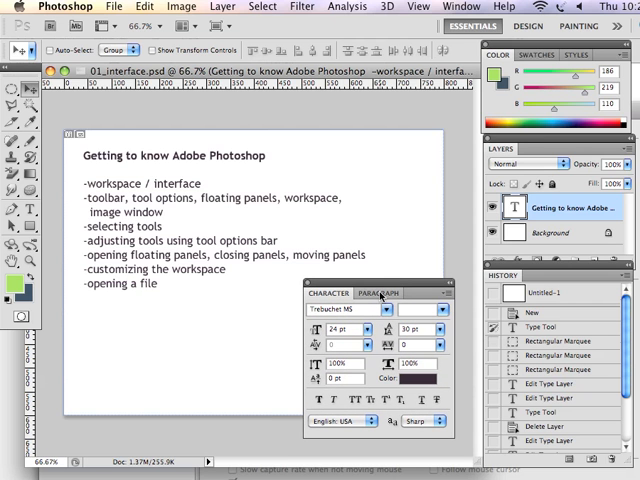
left_click(380, 292)
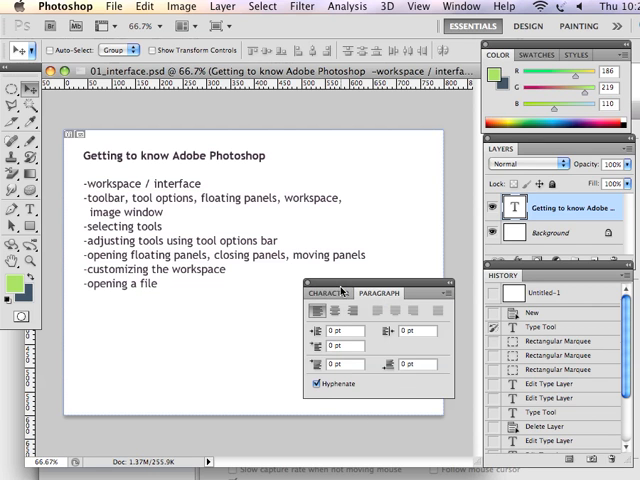
left_click(328, 292)
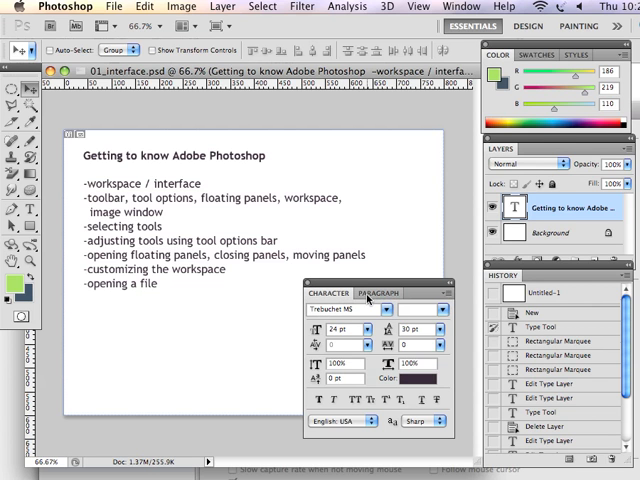
left_click(380, 292)
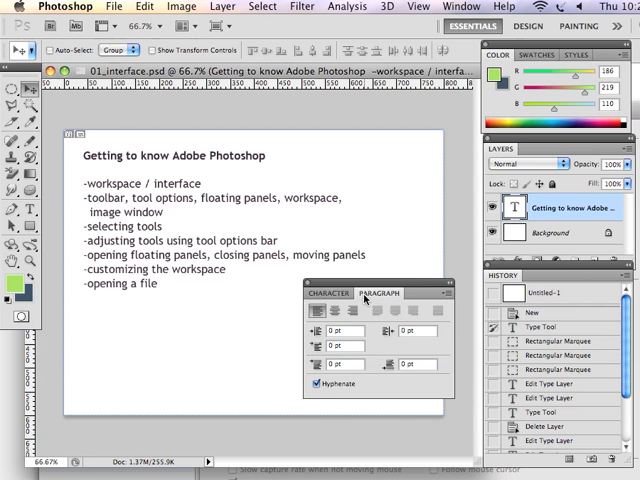
left_click(328, 292)
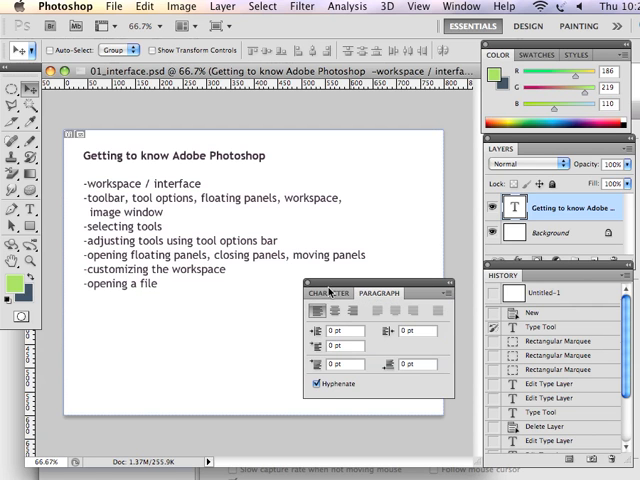
left_click(328, 292)
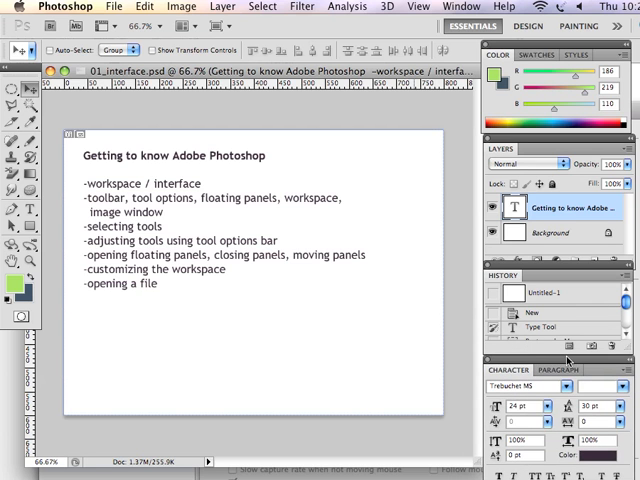
mouse_move(278, 336)
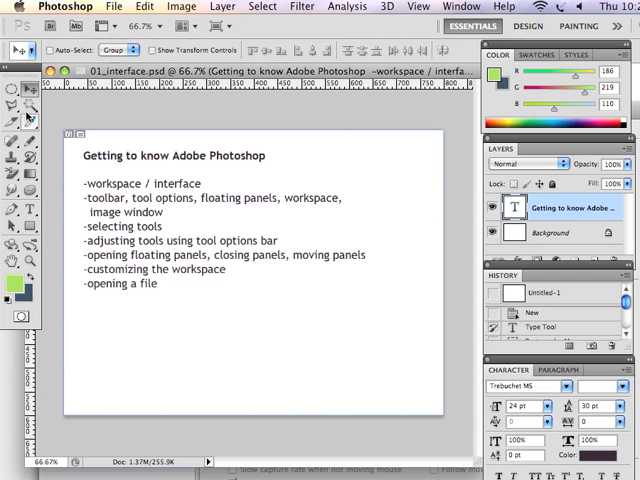
mouse_move(328, 244)
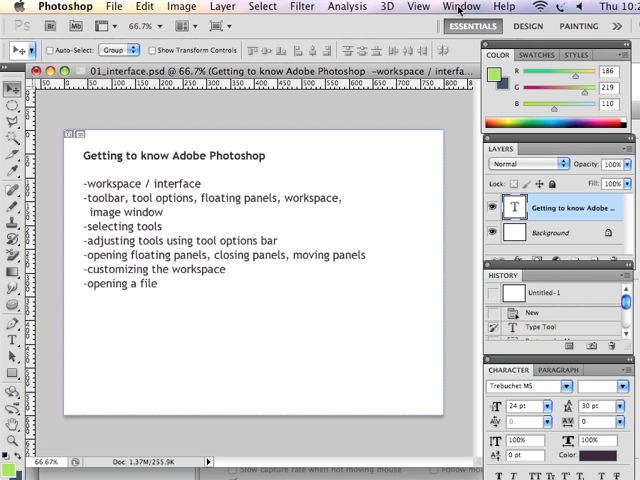
Bring up the Window menu listing panels and workspaces
left_click(460, 6)
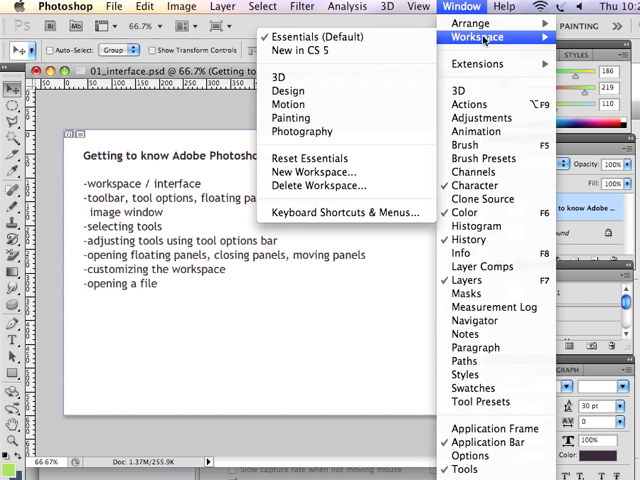
mouse_move(314, 172)
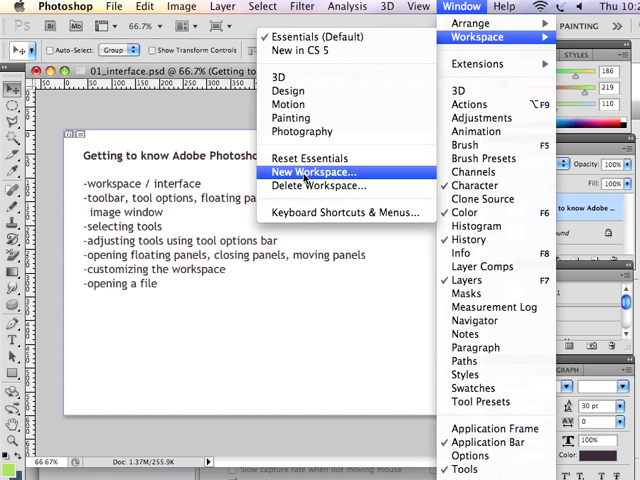
Save the current panel arrangement as a new workspace named 'My Workspace'
left_click(314, 172)
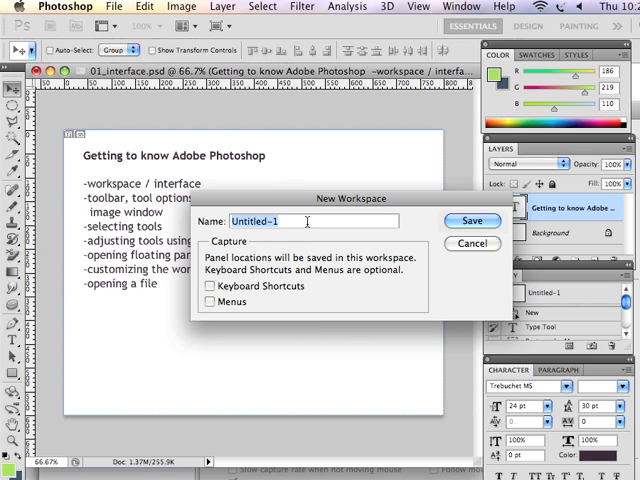
type("My Workspace")
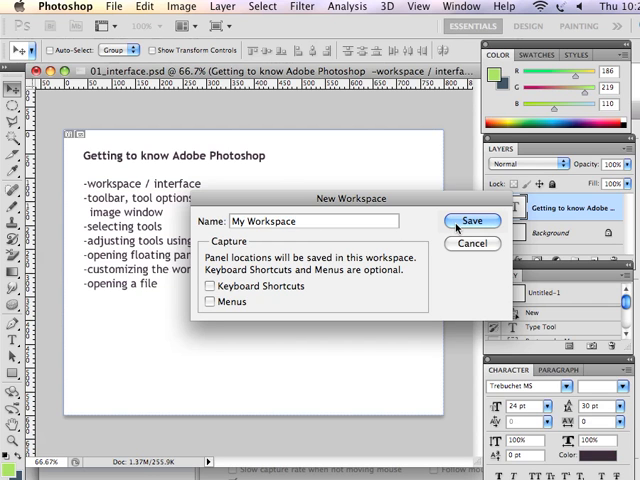
left_click(472, 220)
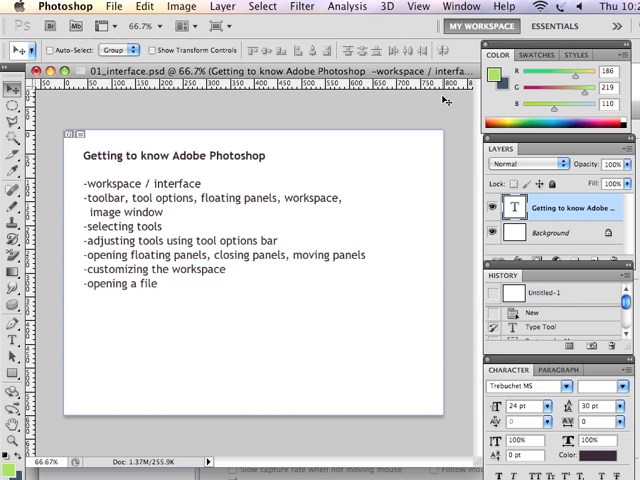
mouse_move(496, 24)
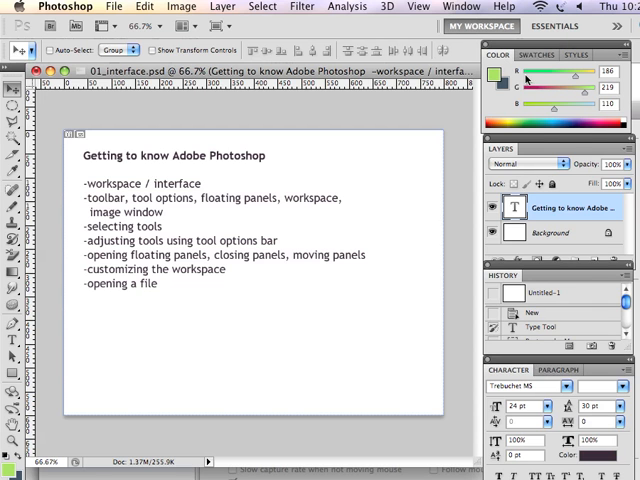
mouse_move(544, 184)
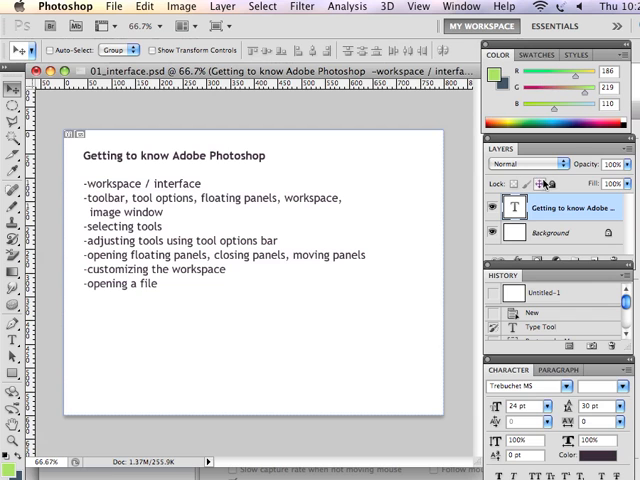
mouse_move(456, 172)
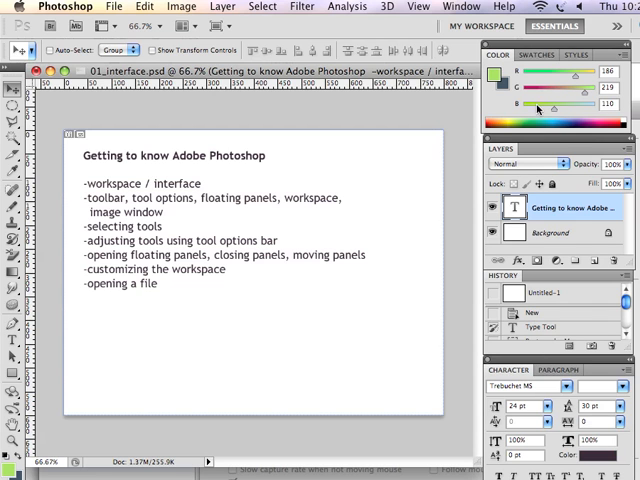
mouse_move(580, 24)
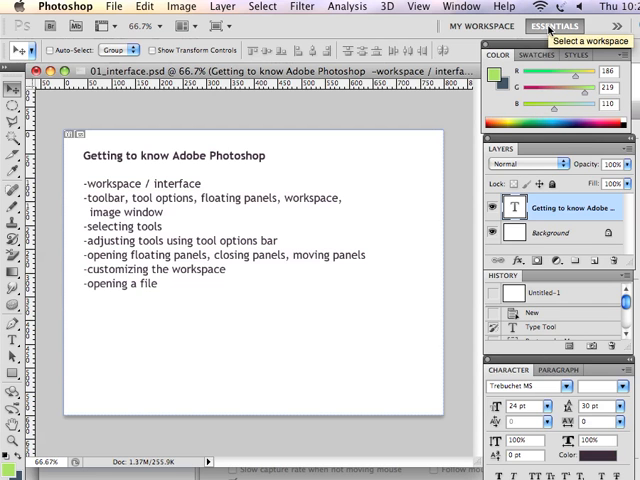
mouse_move(574, 216)
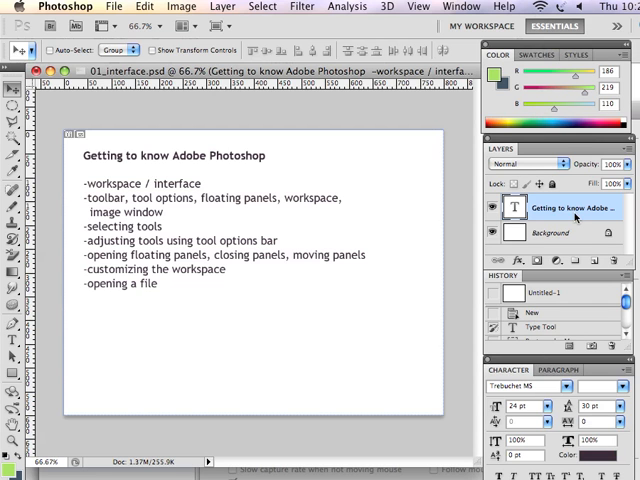
mouse_move(578, 26)
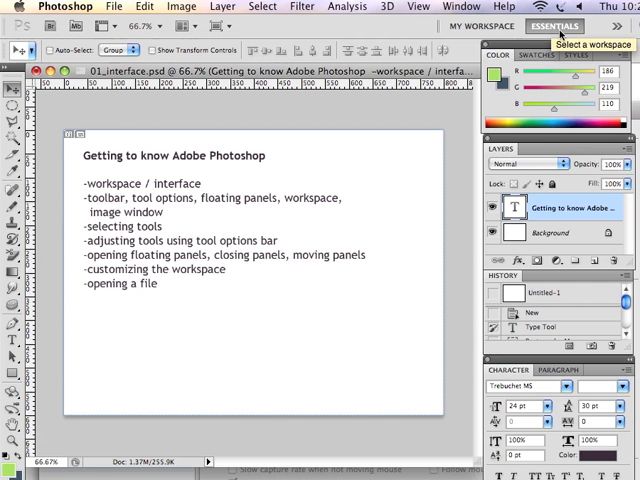
Show the workspace switcher list from the Essentials button in the application bar
left_click(574, 28)
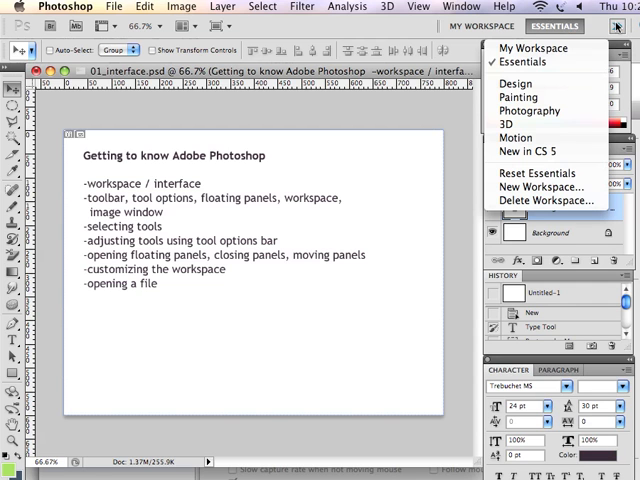
mouse_move(528, 84)
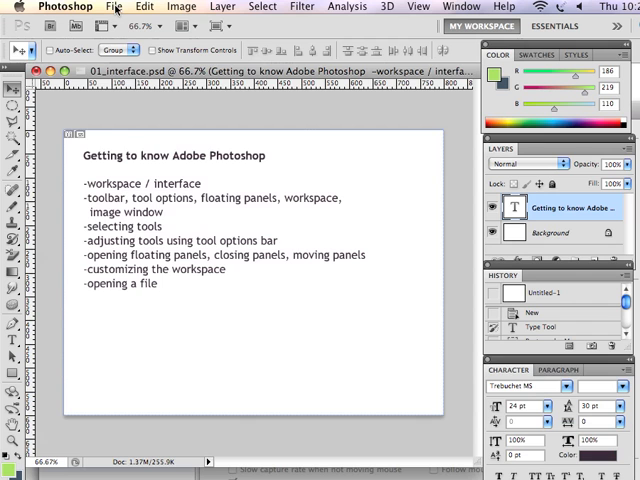
Open eclipse_bw.jpg from the Pictures folder via File > Open as a second document
left_click(108, 8)
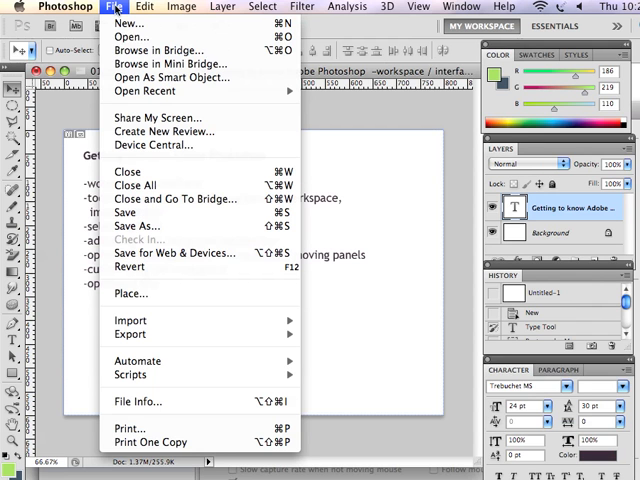
left_click(132, 38)
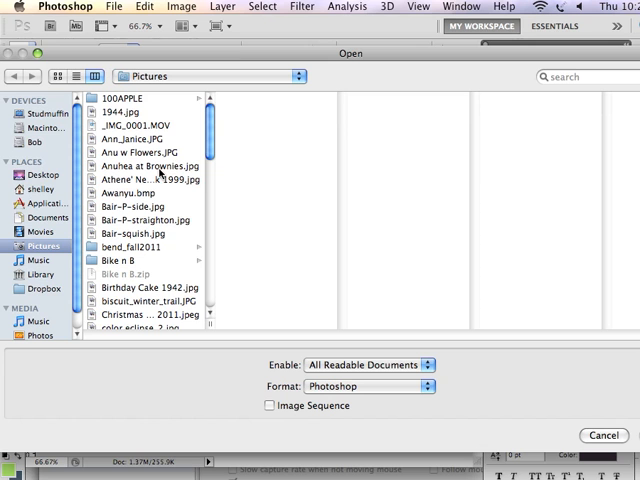
mouse_move(210, 212)
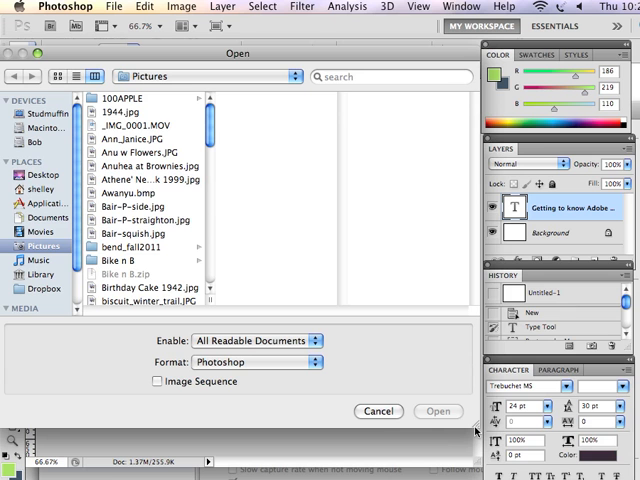
scroll("down", 3)
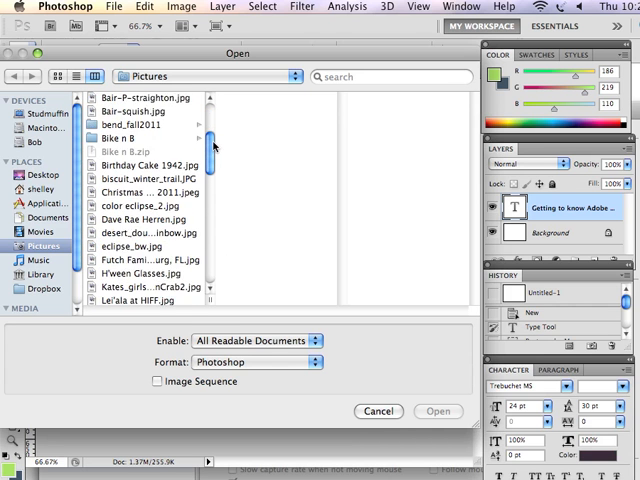
scroll("down", 3)
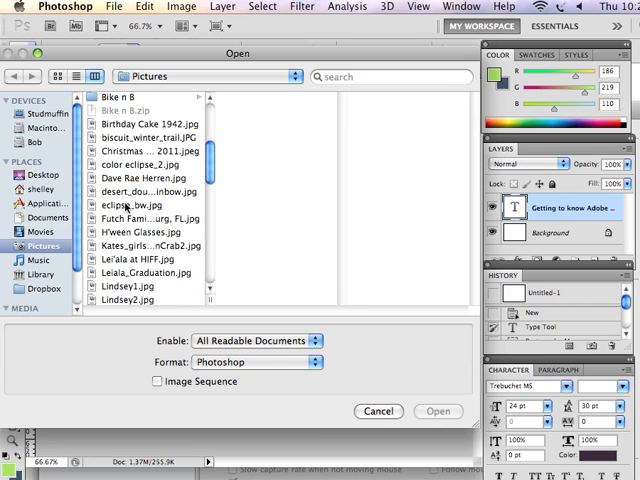
left_click(120, 204)
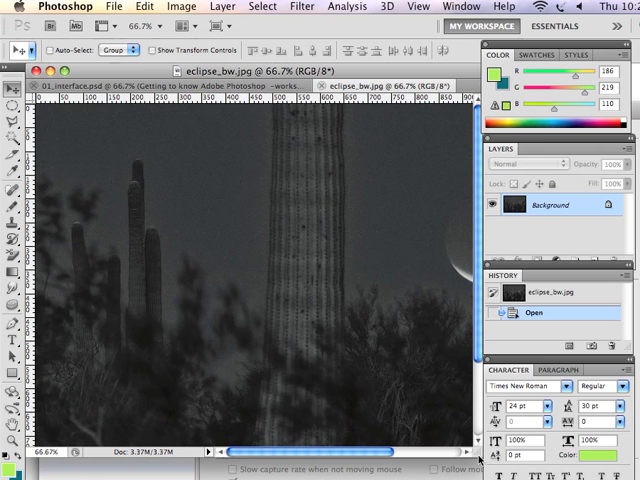
mouse_move(248, 252)
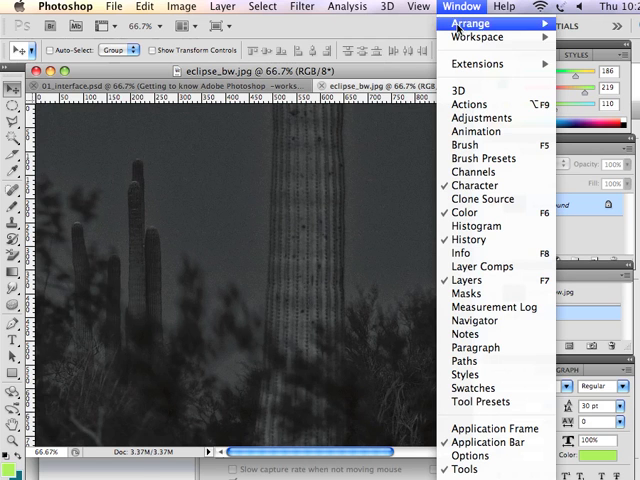
mouse_move(476, 320)
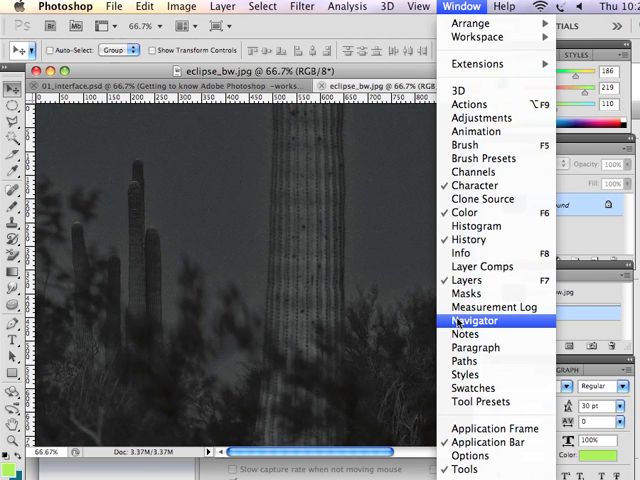
With the Navigator panel shown, zoom the eclipse photo to 165%, then back to about 63.8%
left_click(476, 320)
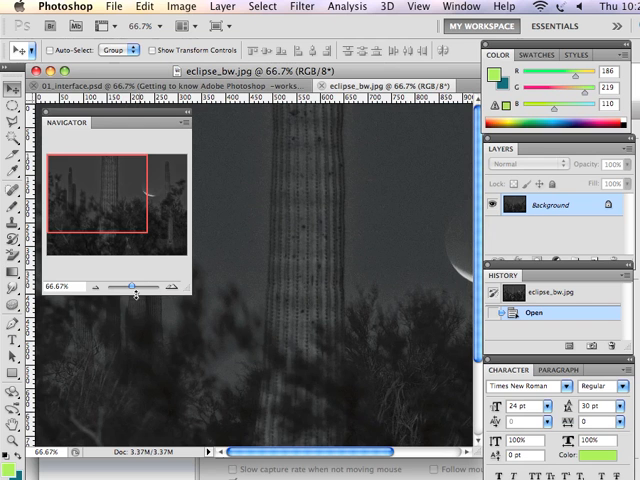
left_click_drag(136, 288, 132, 288)
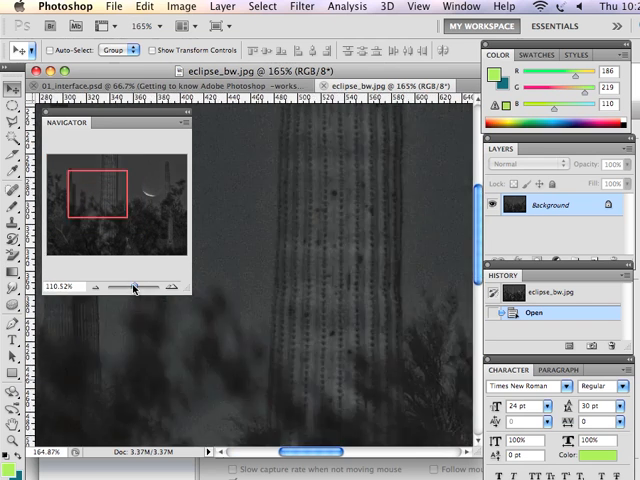
left_click_drag(160, 288, 128, 288)
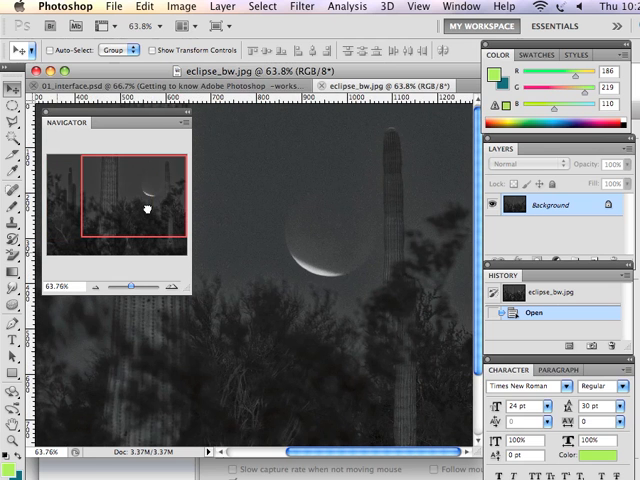
mouse_move(116, 182)
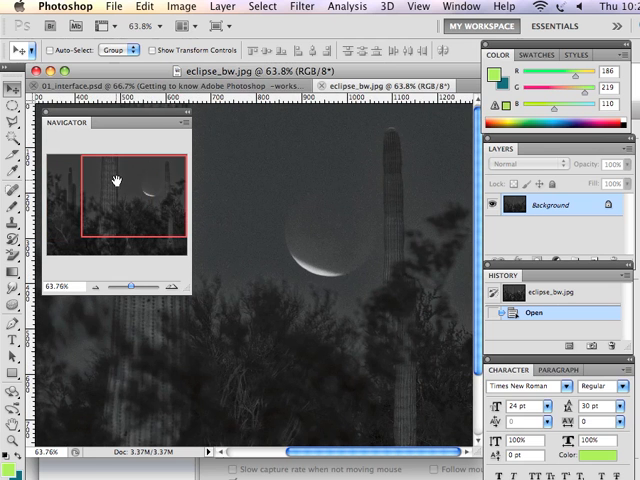
mouse_move(128, 214)
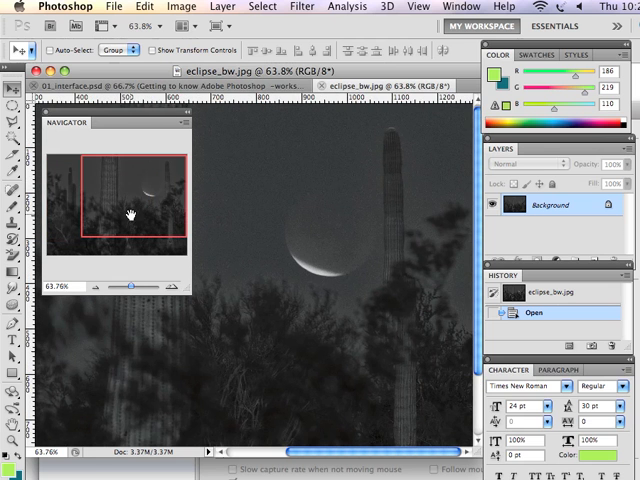
mouse_move(128, 178)
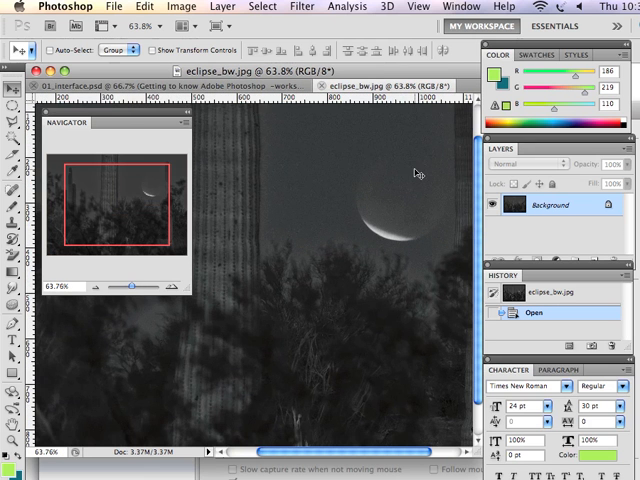
mouse_move(100, 192)
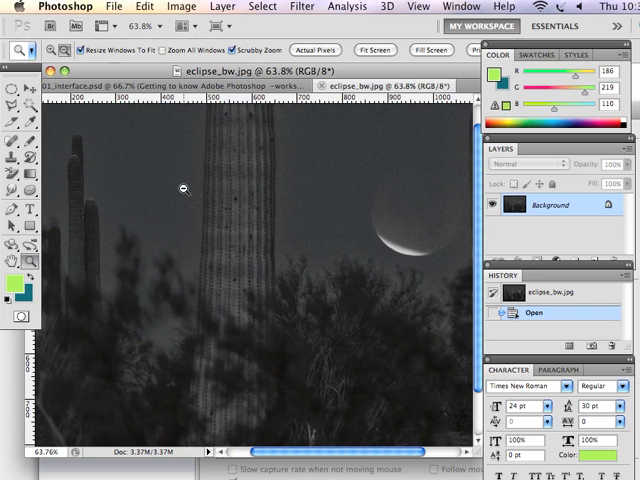
mouse_move(164, 174)
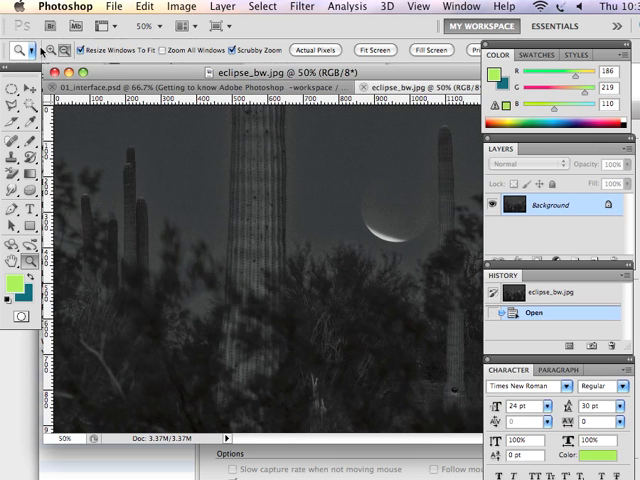
mouse_move(212, 152)
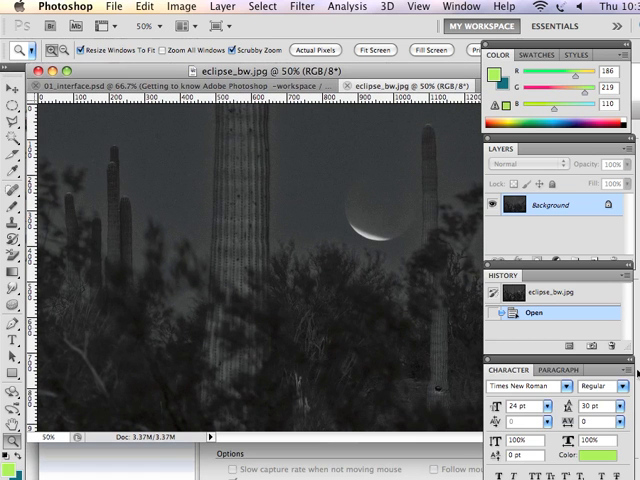
mouse_move(360, 190)
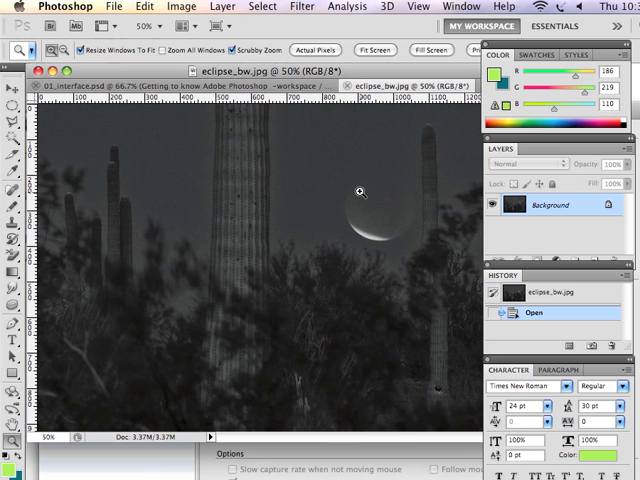
mouse_move(356, 192)
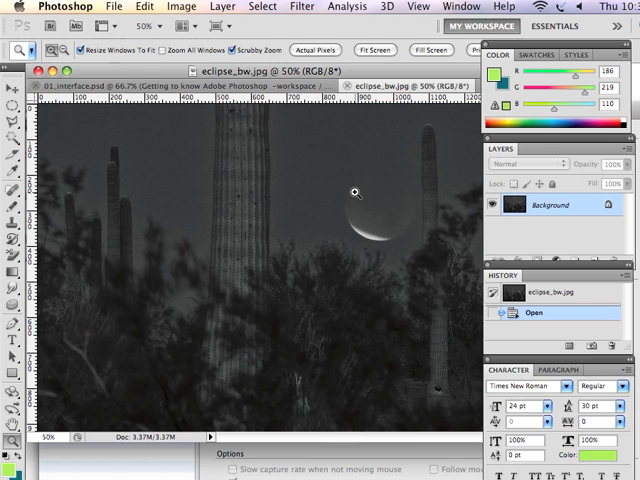